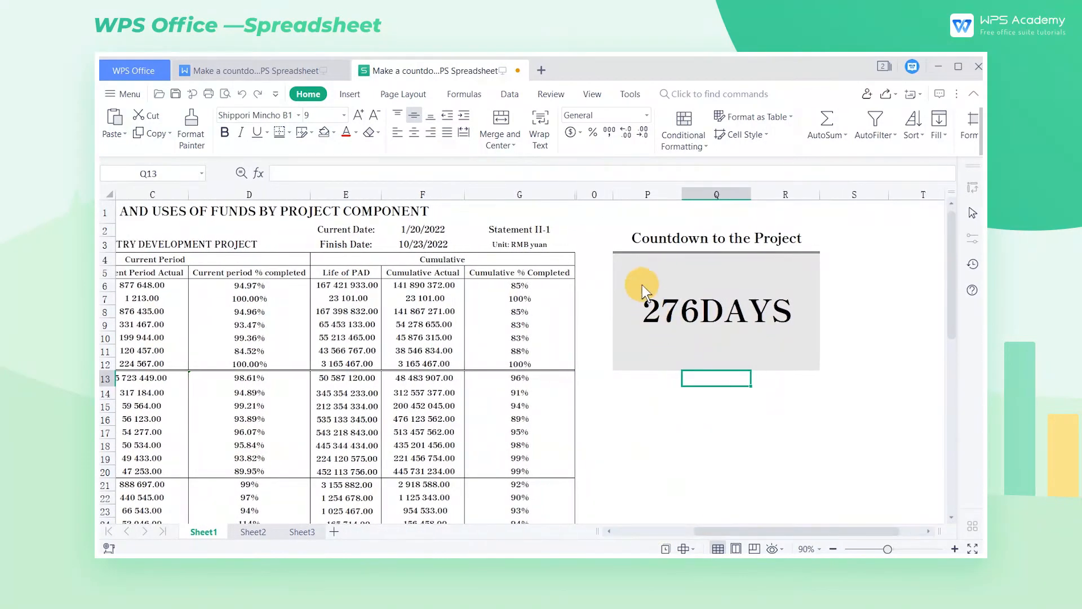
# Fill the Current Date cell F2 with today's date using =TODAY().
pyautogui.click(716, 310)
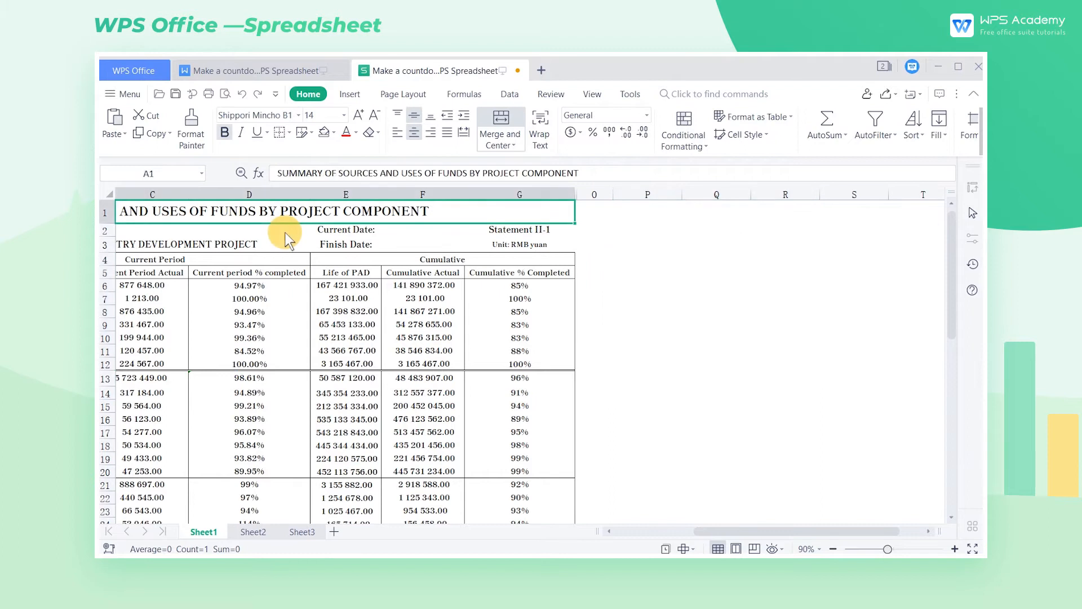
pyautogui.moveTo(321, 242)
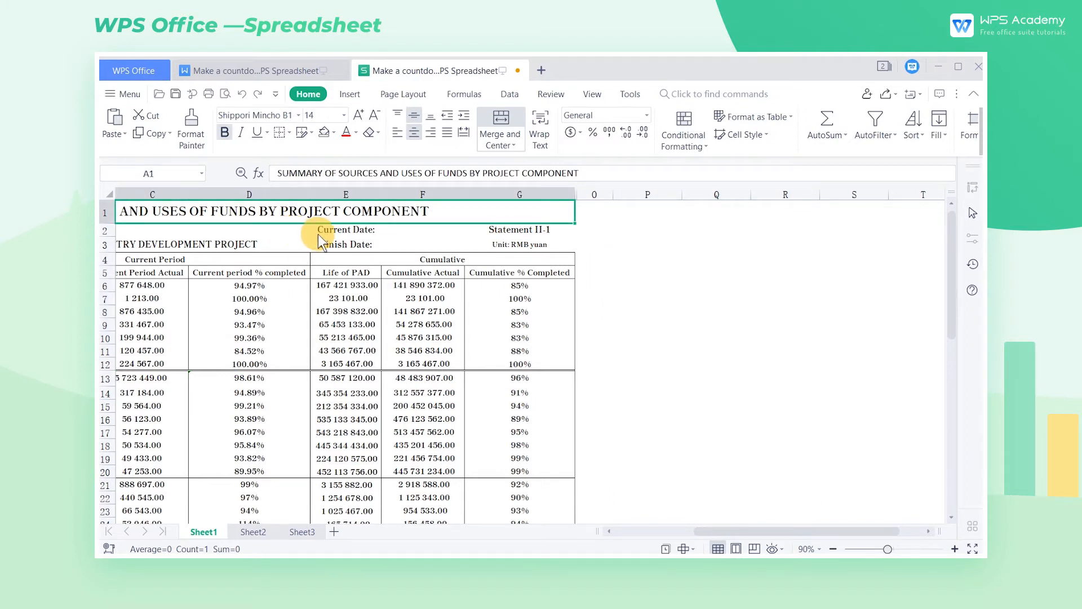
pyautogui.click(421, 229)
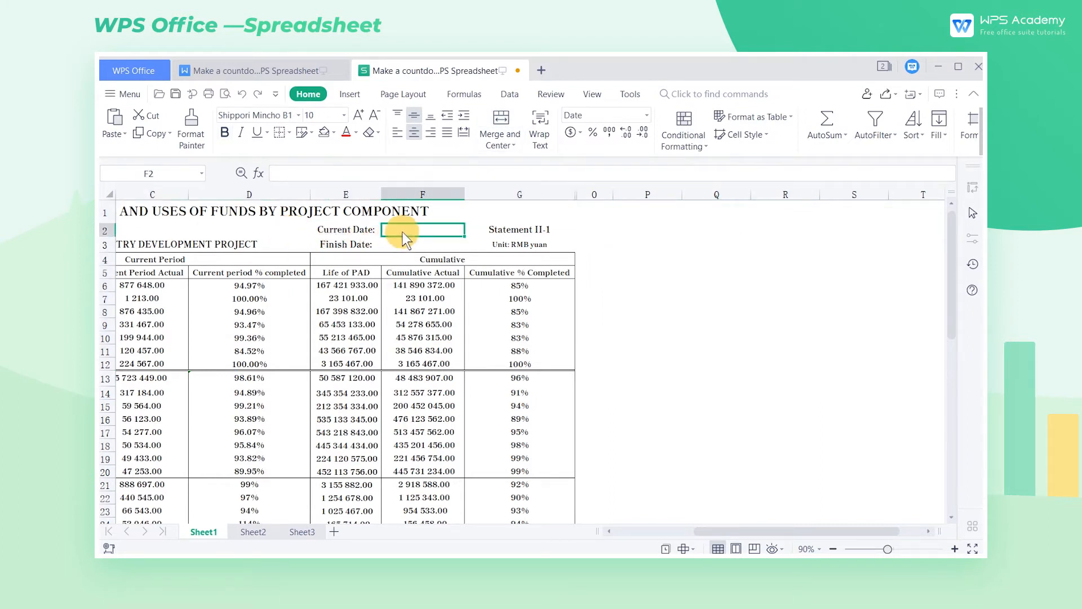
pyautogui.write('=TO')
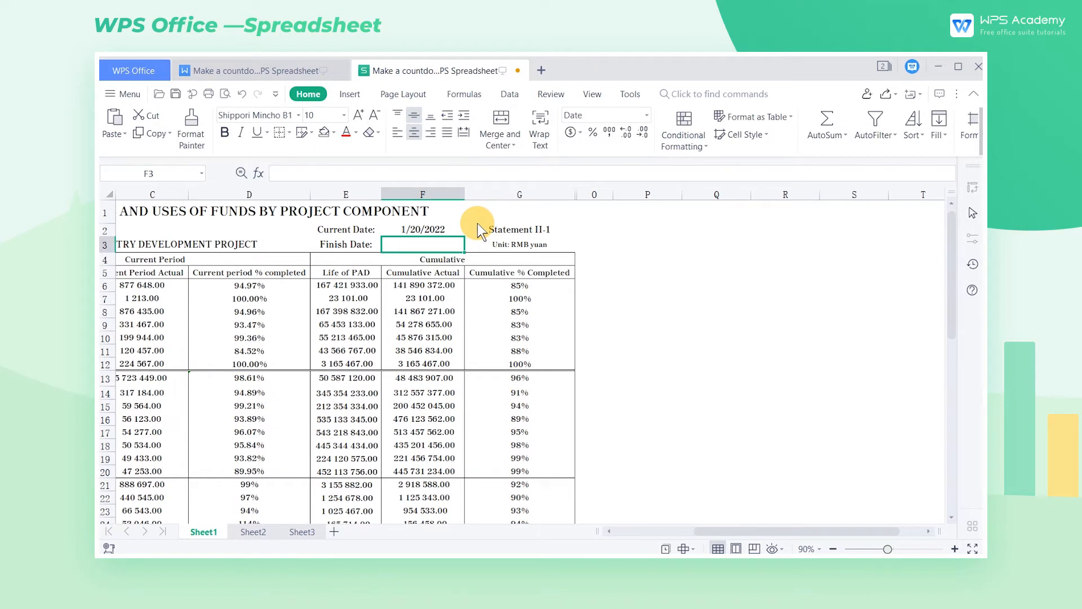
pyautogui.click(422, 229)
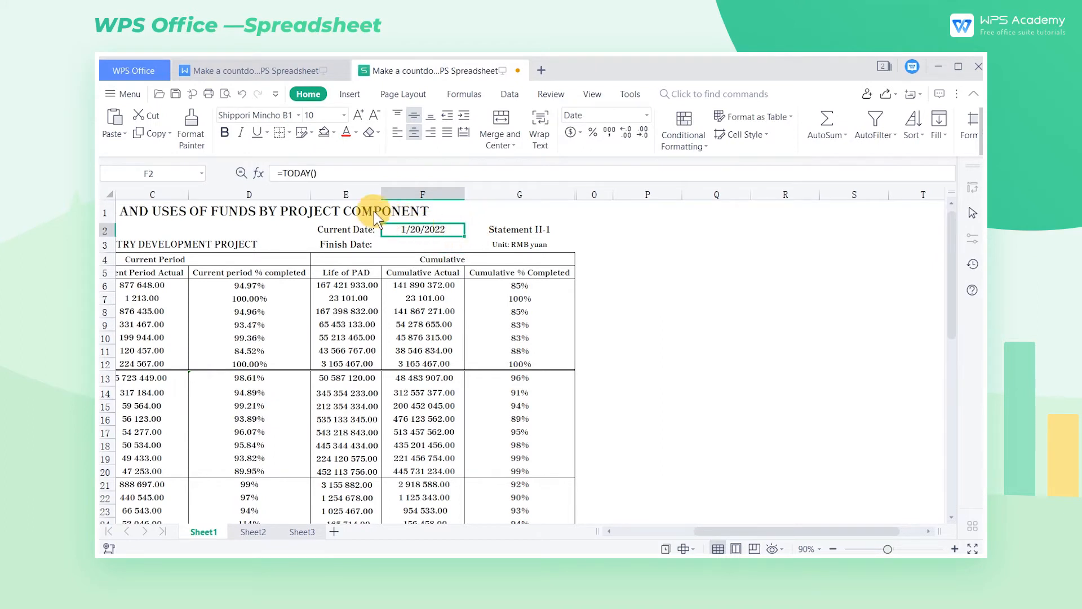
pyautogui.doubleClick(422, 229)
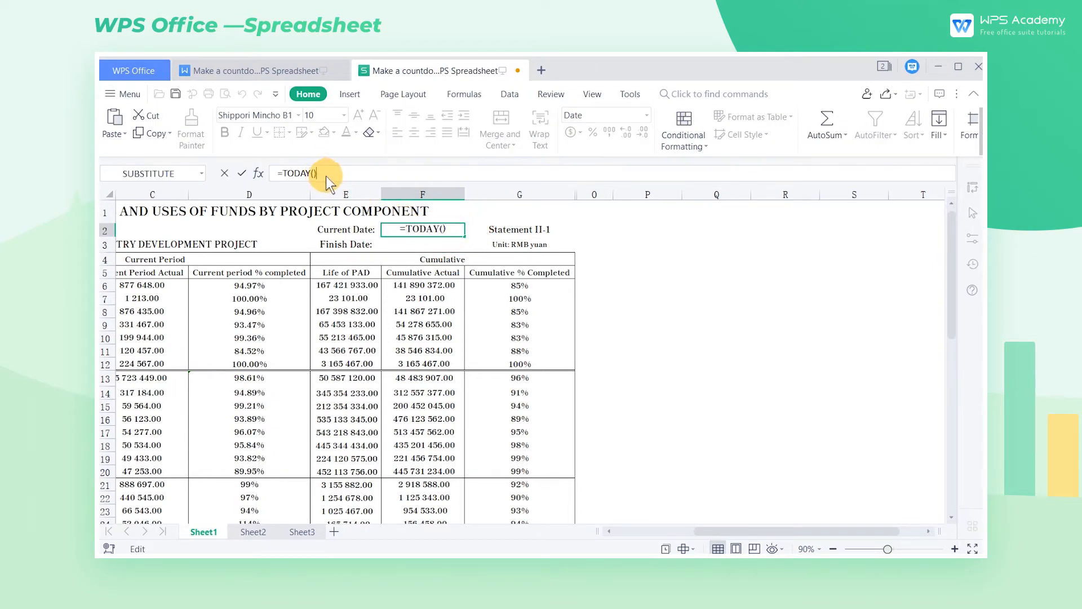
pyautogui.moveTo(394, 238)
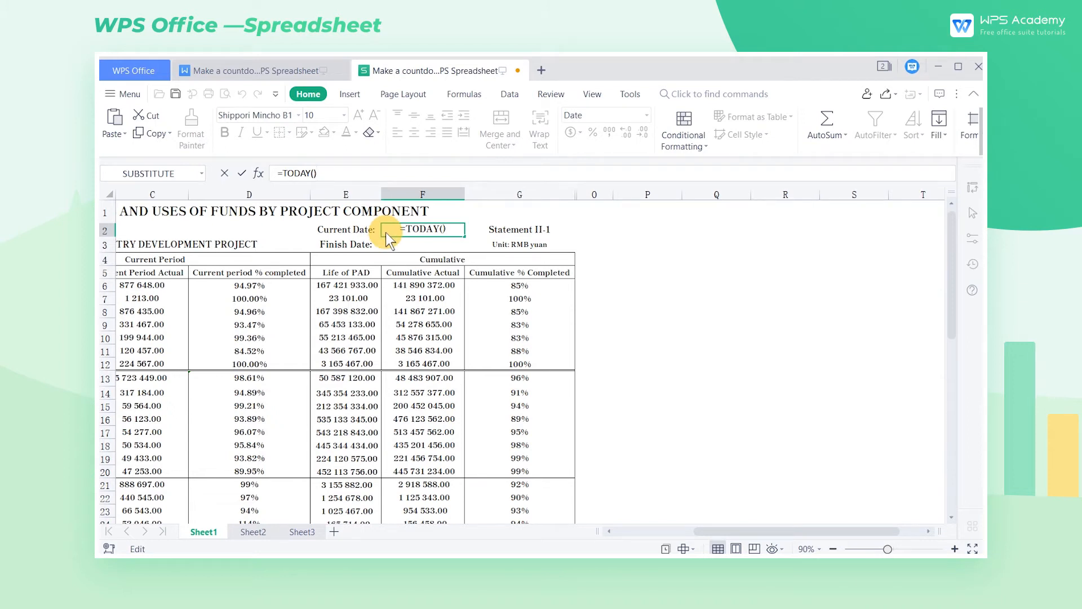
pyautogui.press('Return')
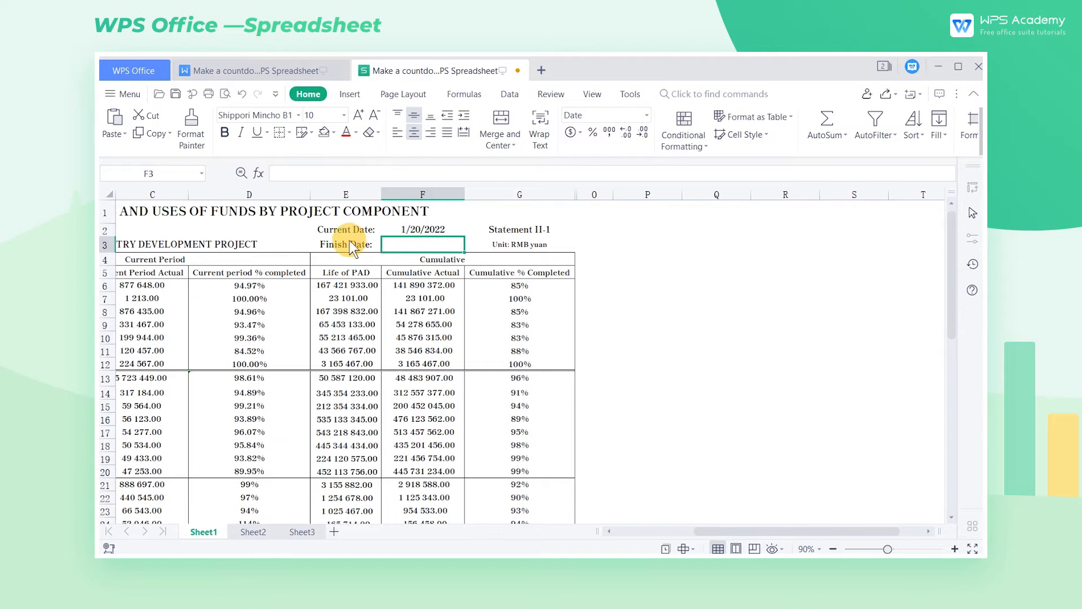
# Enter 2022/10/23 as the Finish Date in F3.
pyautogui.click(345, 244)
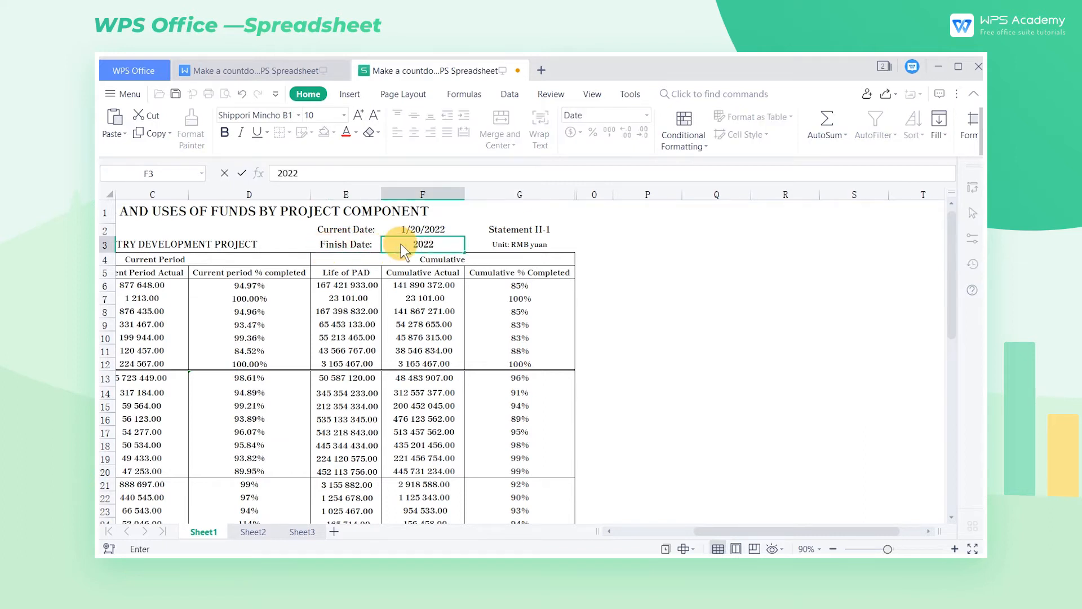
pyautogui.write('2022/10/23')
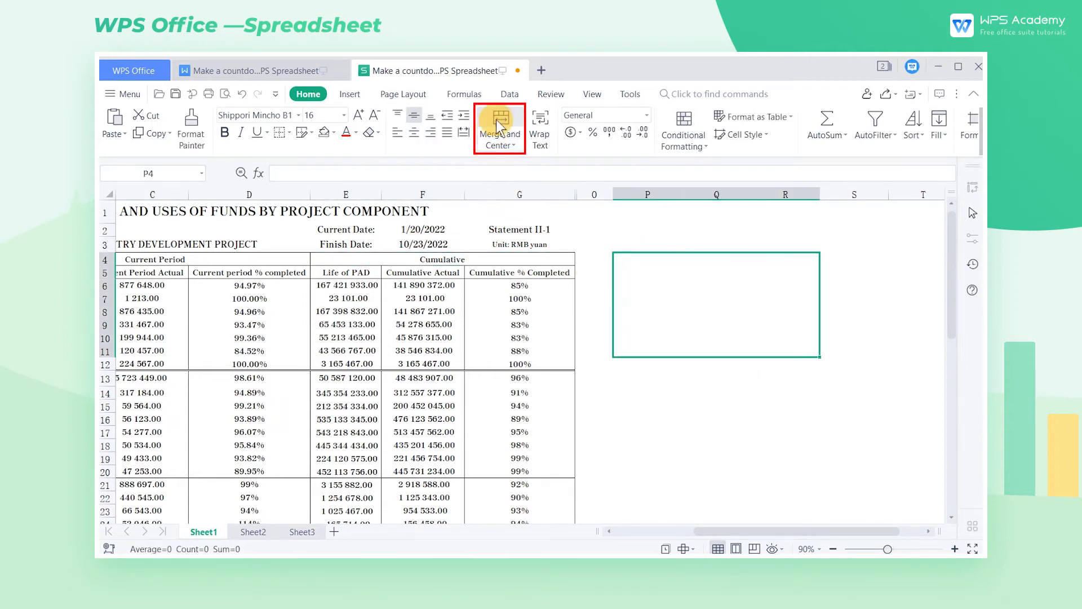
pyautogui.moveTo(494, 136)
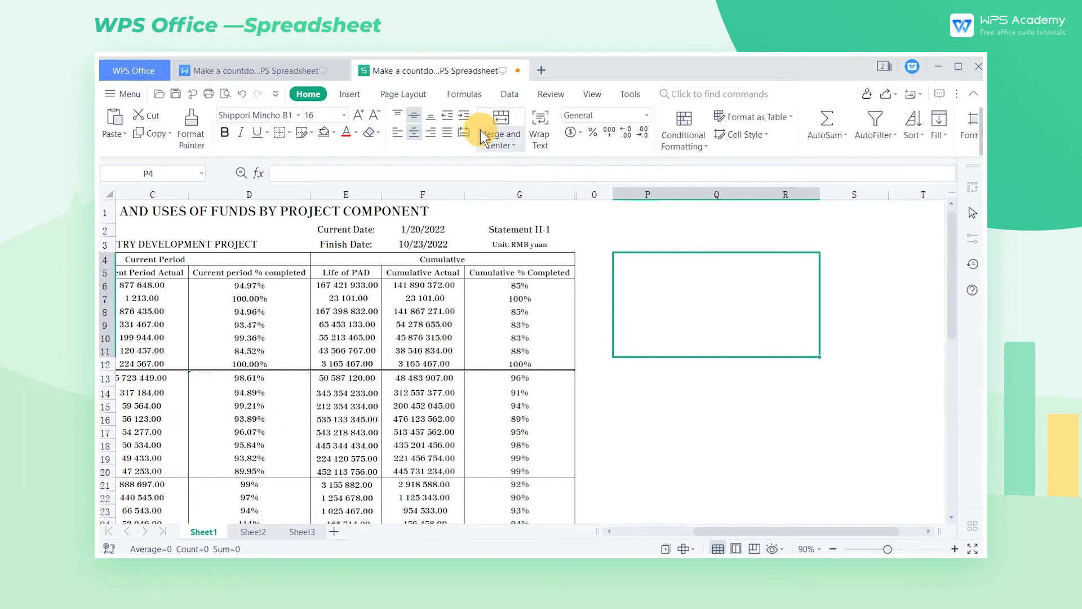
pyautogui.moveTo(454, 250)
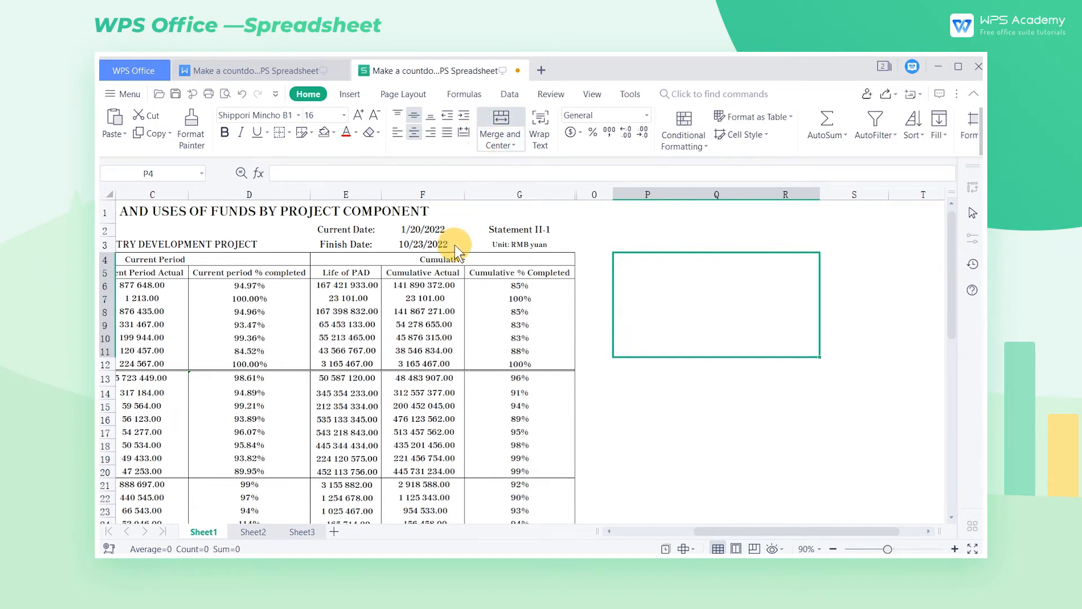
pyautogui.moveTo(682, 309)
pyautogui.write('=F3-F2')
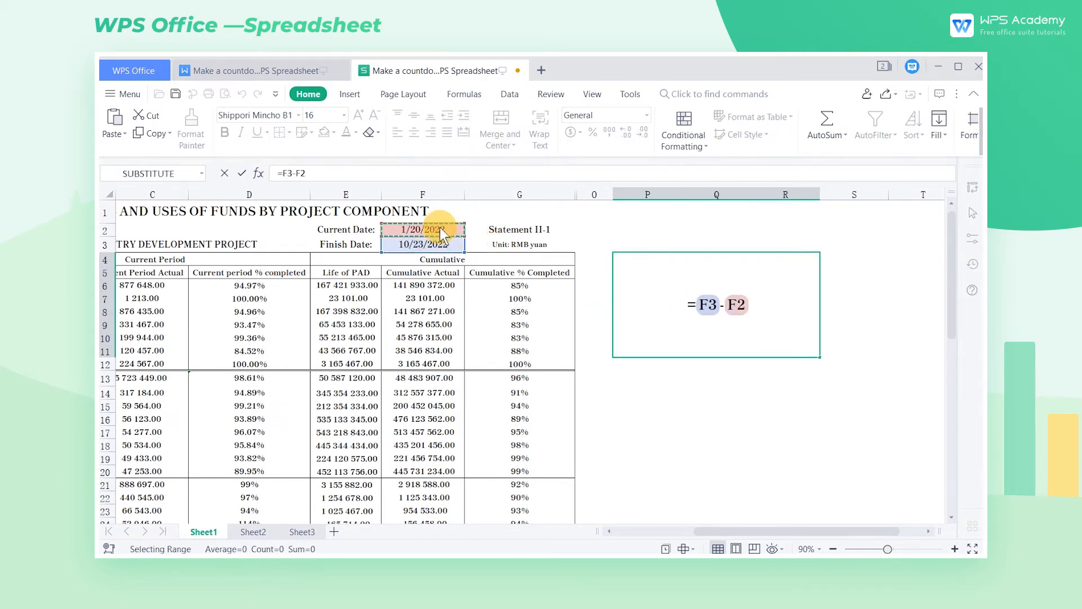
# Complete the countdown formula =F3-F2&"DAYS" so the merged box reads 276DAYS.
pyautogui.press('Return')
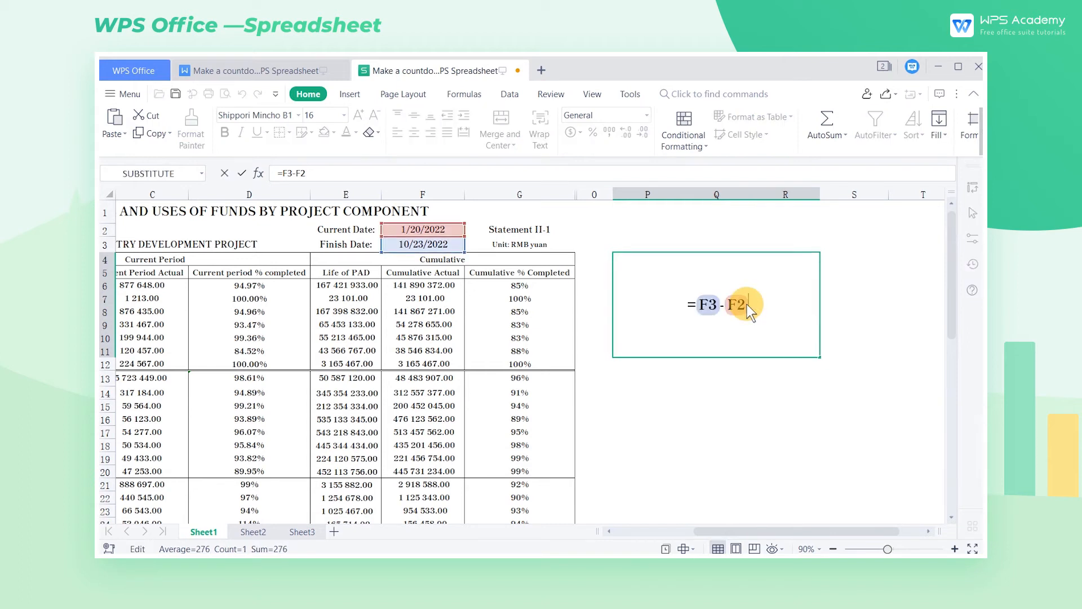
pyautogui.write('&""')
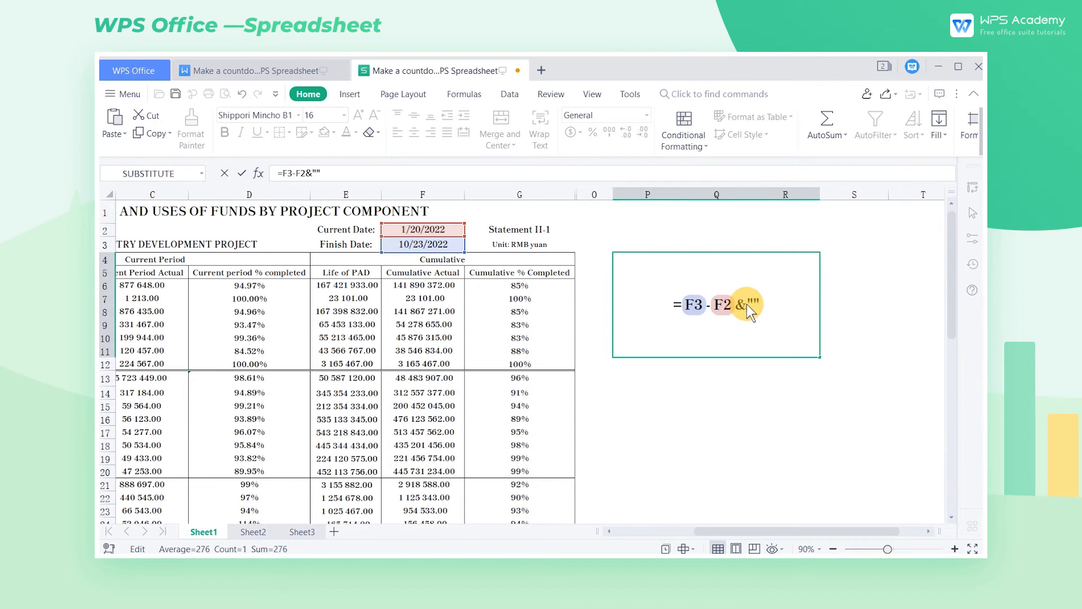
pyautogui.write('DAYS')
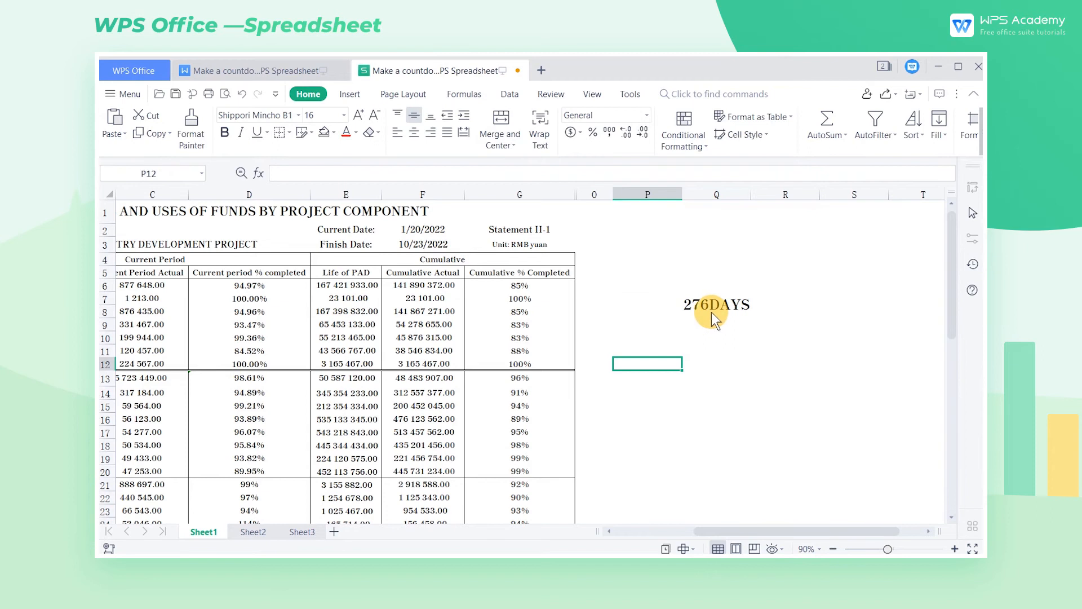
pyautogui.click(716, 305)
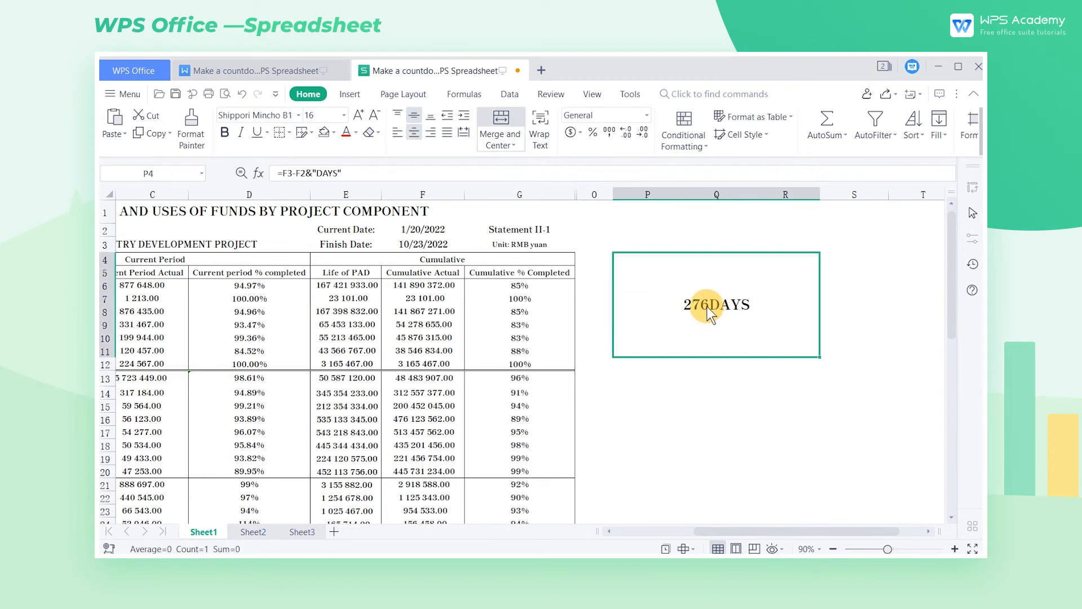
pyautogui.moveTo(326, 120)
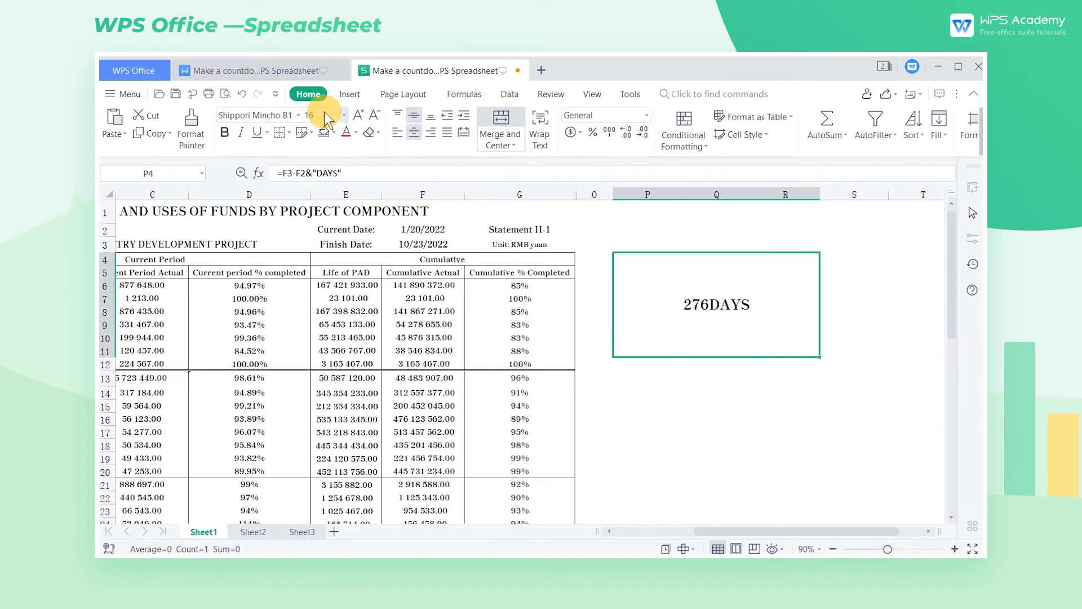
pyautogui.moveTo(326, 121)
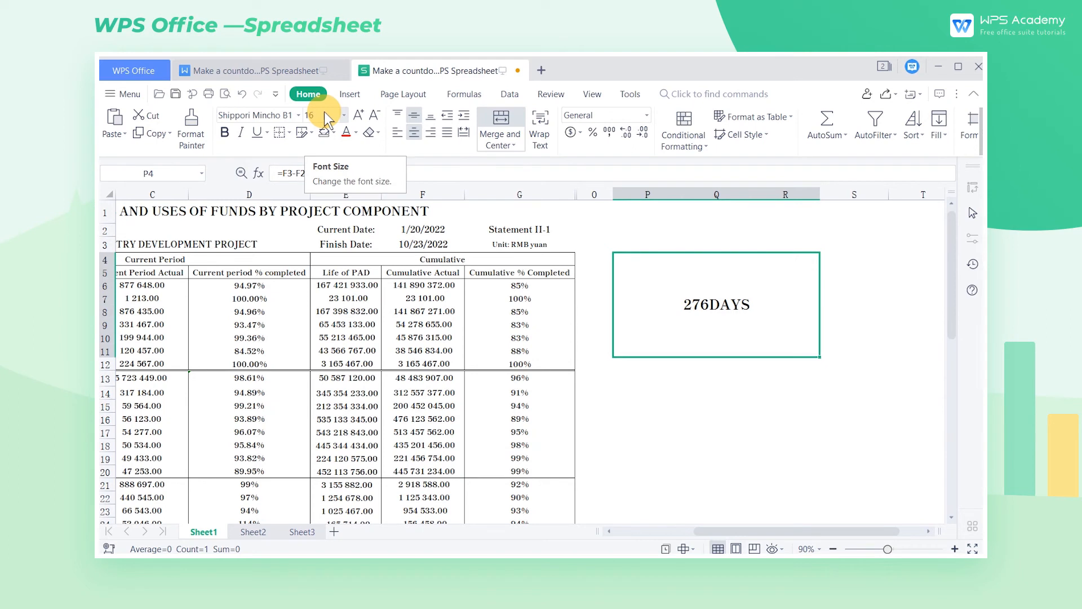
# Raise the font size of the 276DAYS countdown text.
pyautogui.click(315, 115)
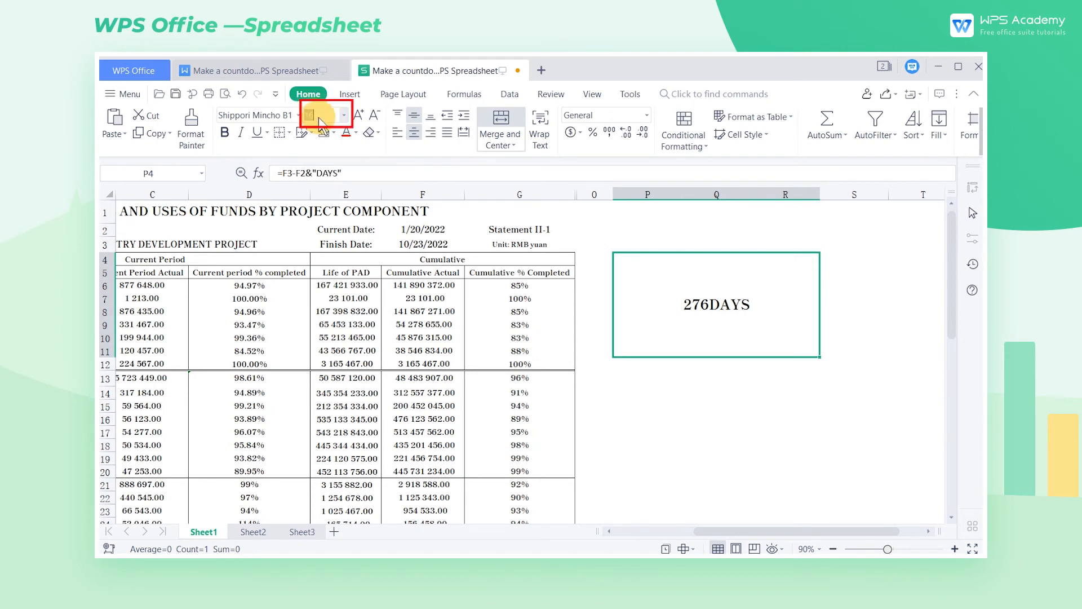
pyautogui.click(357, 115)
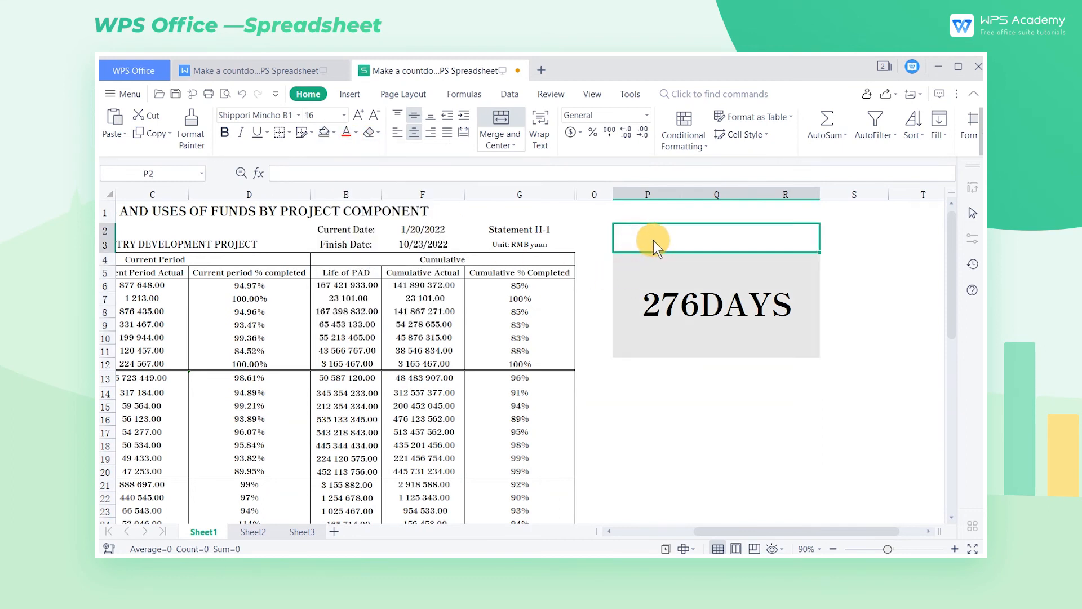
# Add the heading 'Countdown to the Project' above the 276DAYS box.
pyautogui.write('Countdown to the Project')
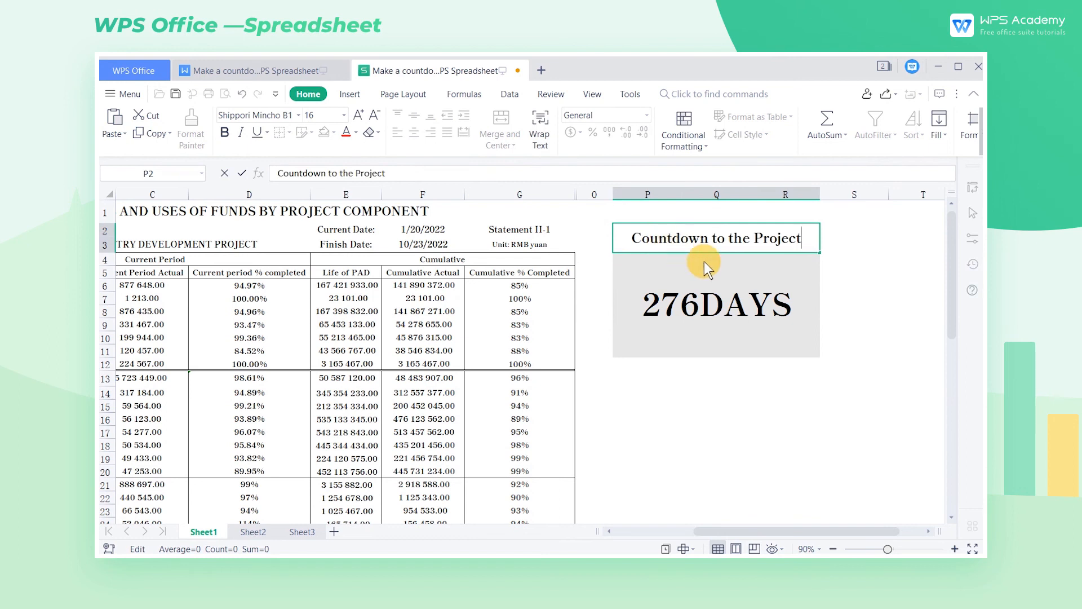
pyautogui.moveTo(742, 297)
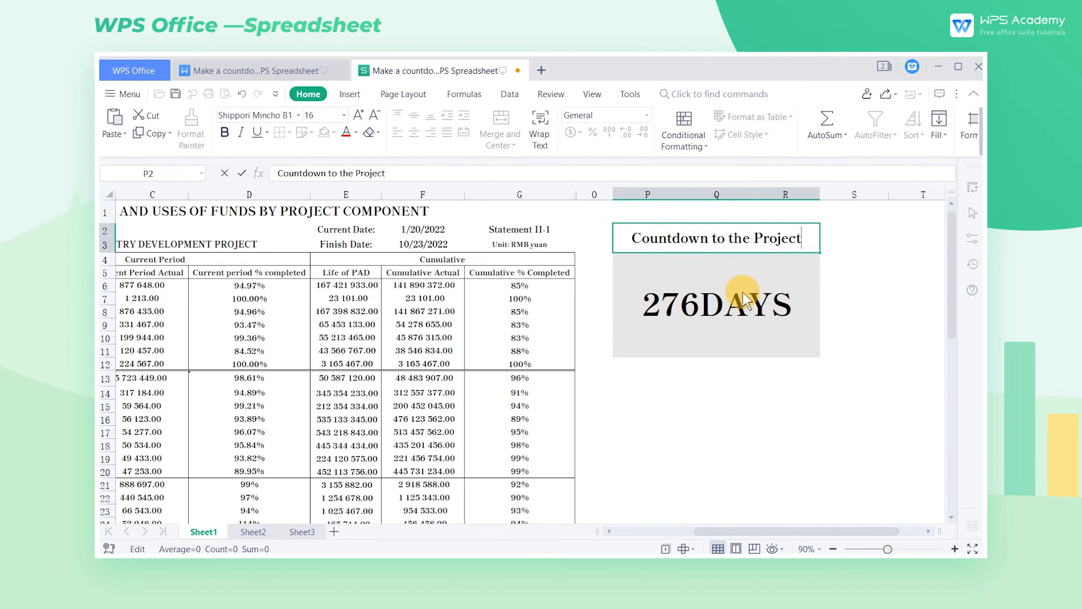
pyautogui.click(716, 305)
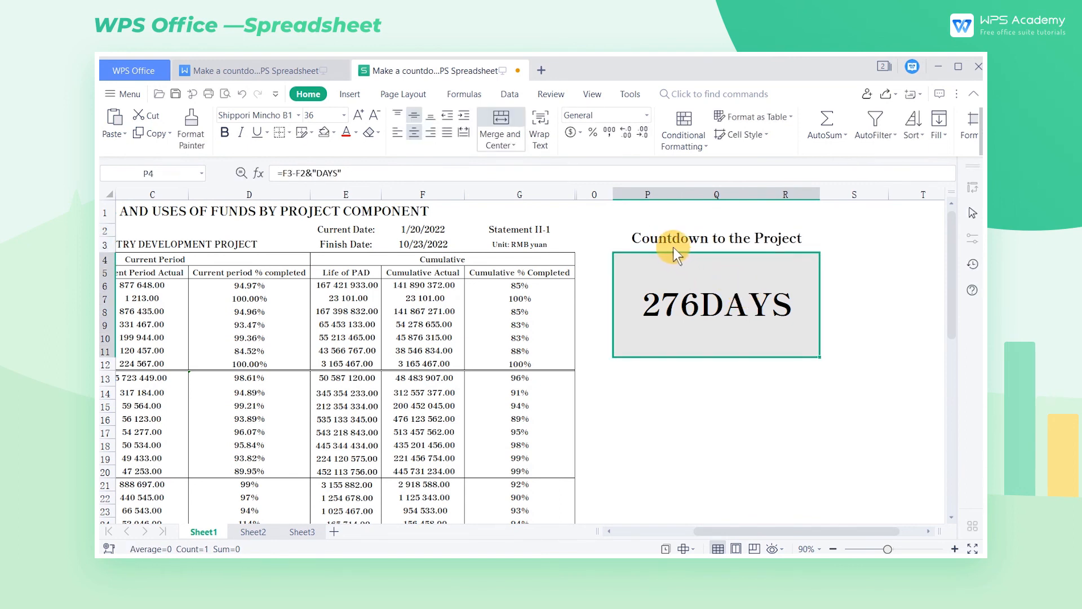